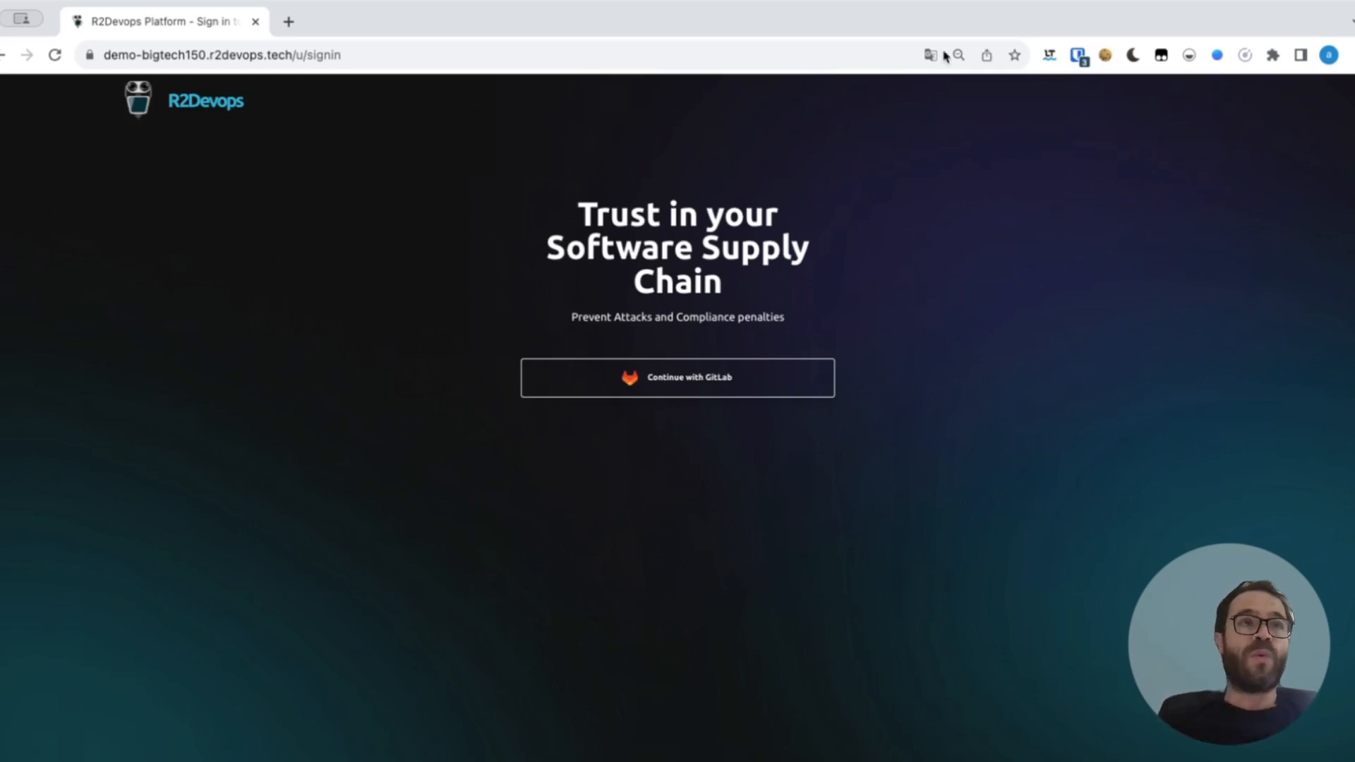
Sign in to R2Devops with GitLab and authorize access to reach the dashboard.
left_click(676, 378)
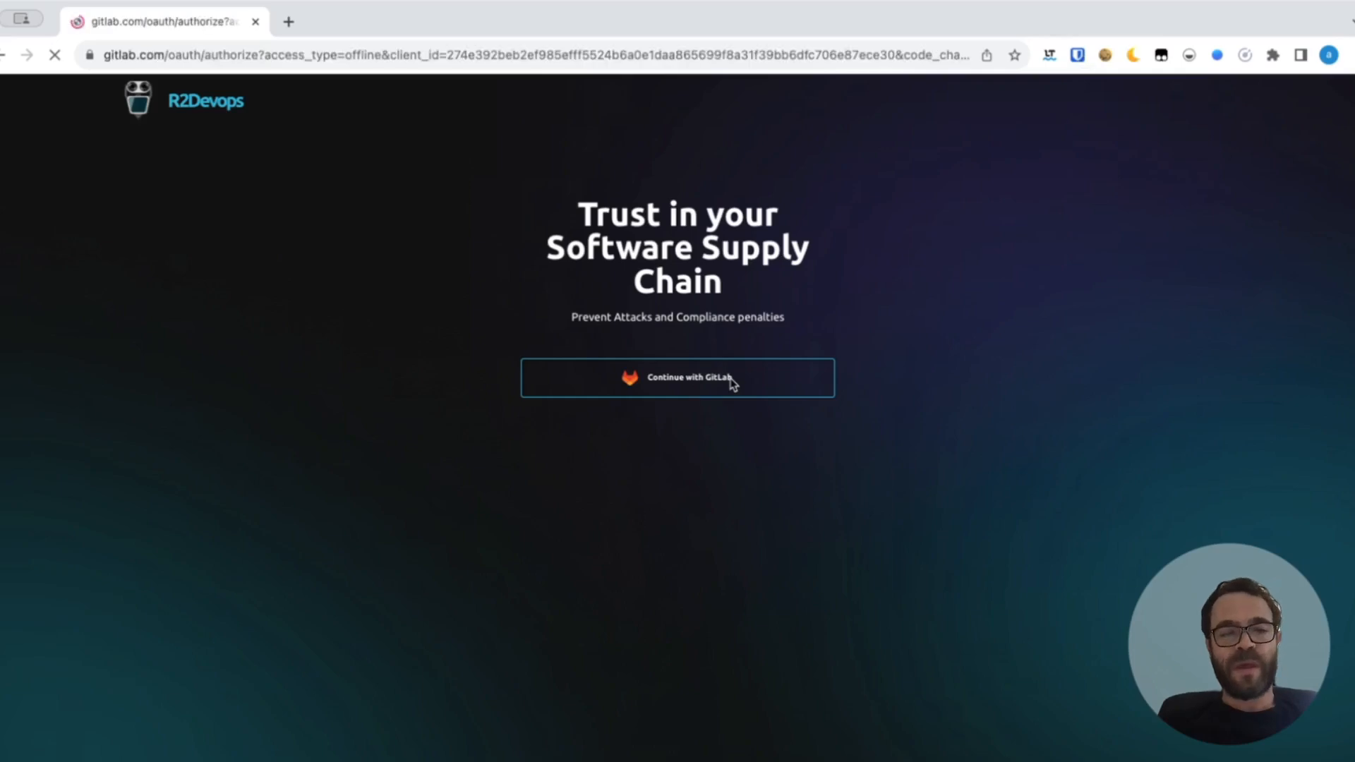
left_click(677, 378)
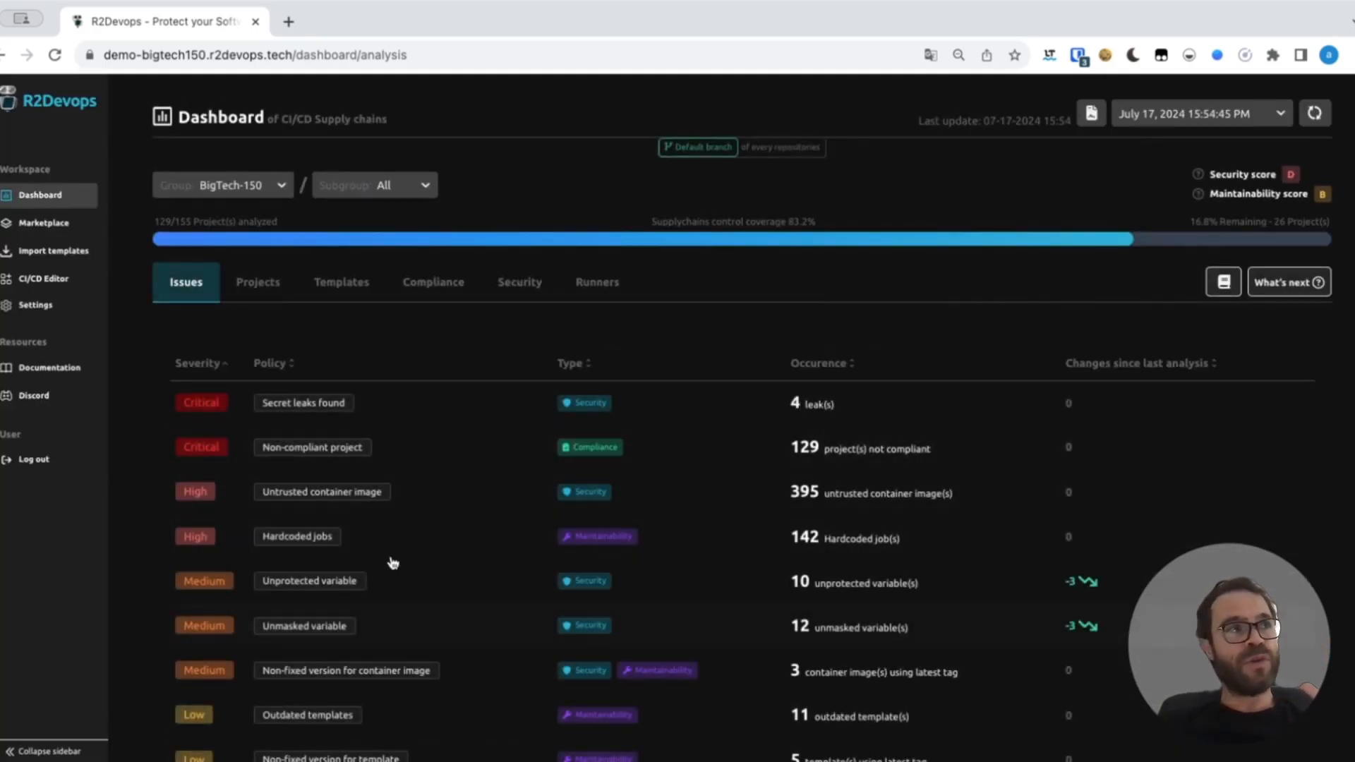
Scroll the BigTech-150 issues list down to the low-severity template and container-image entries.
scroll("down", 3)
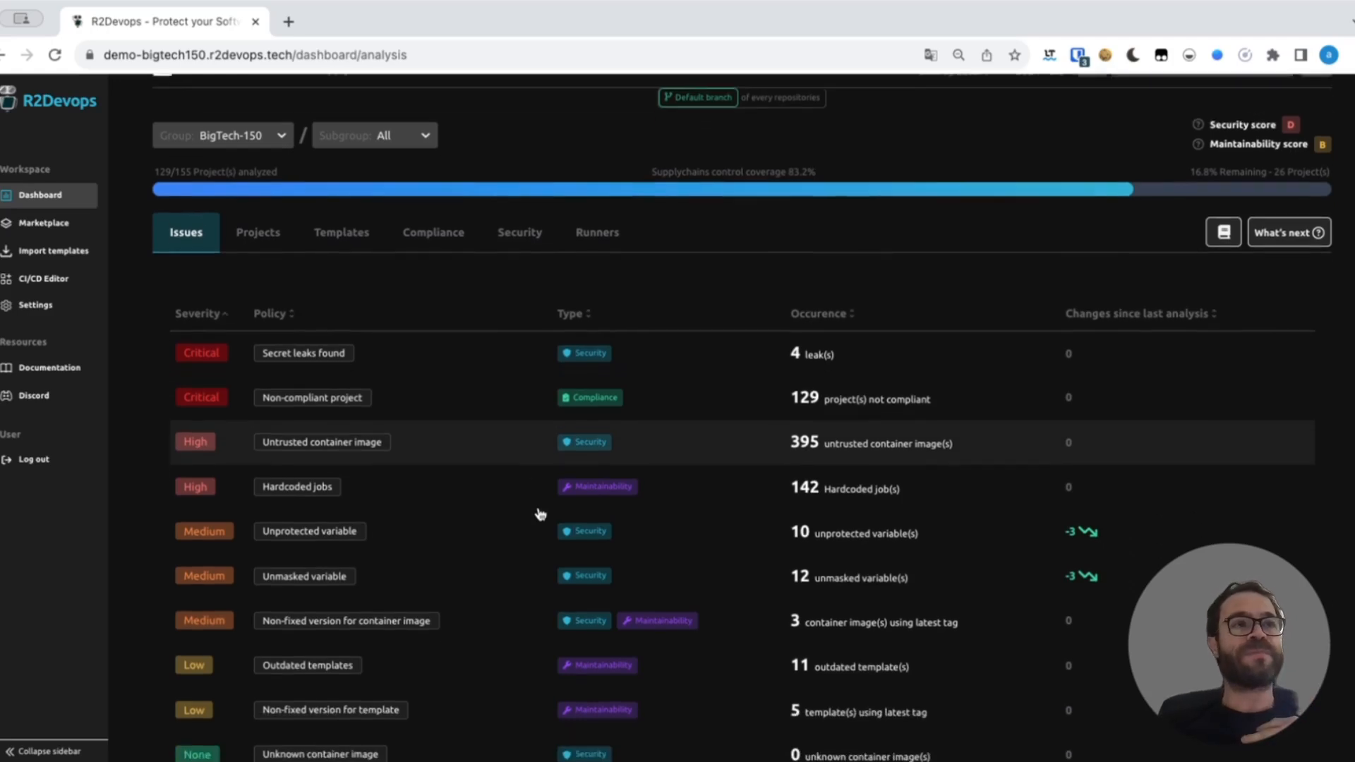
scroll("down", 3)
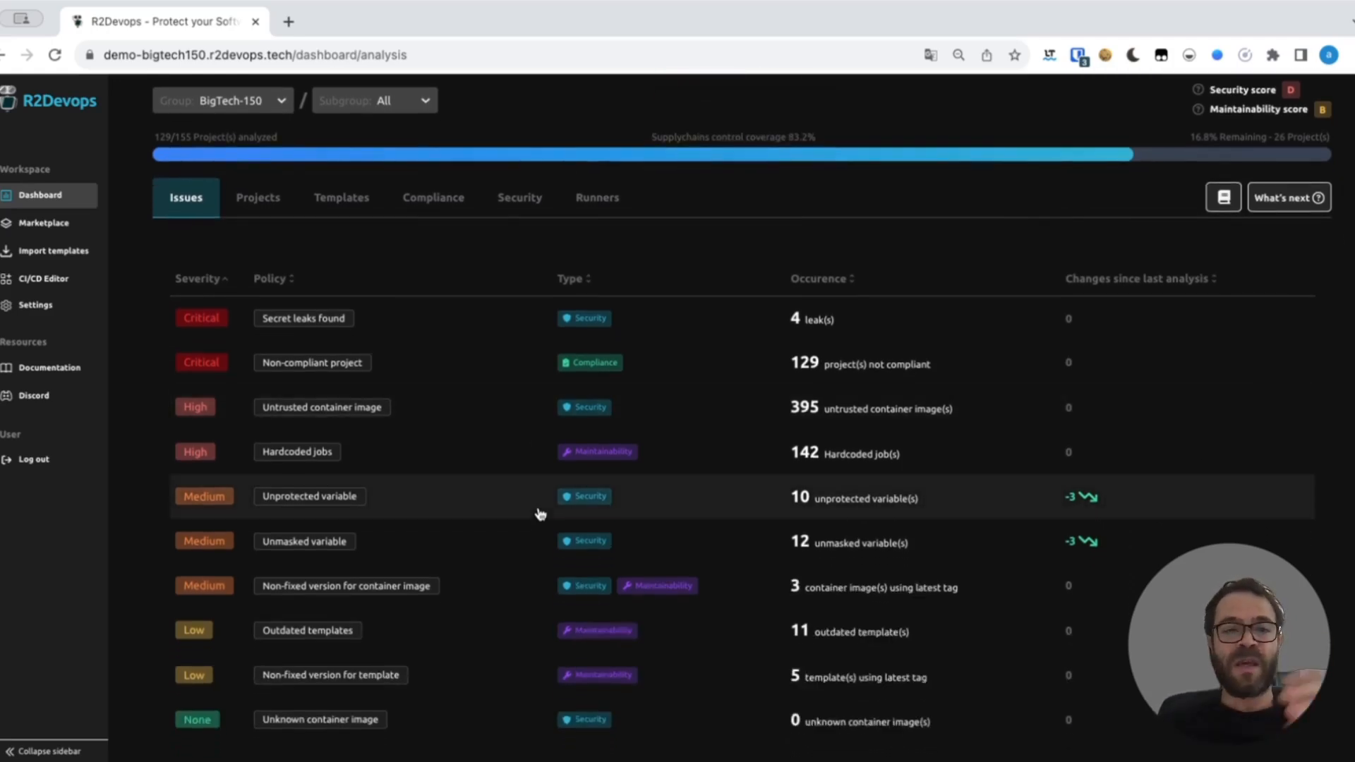
mouse_move(280, 329)
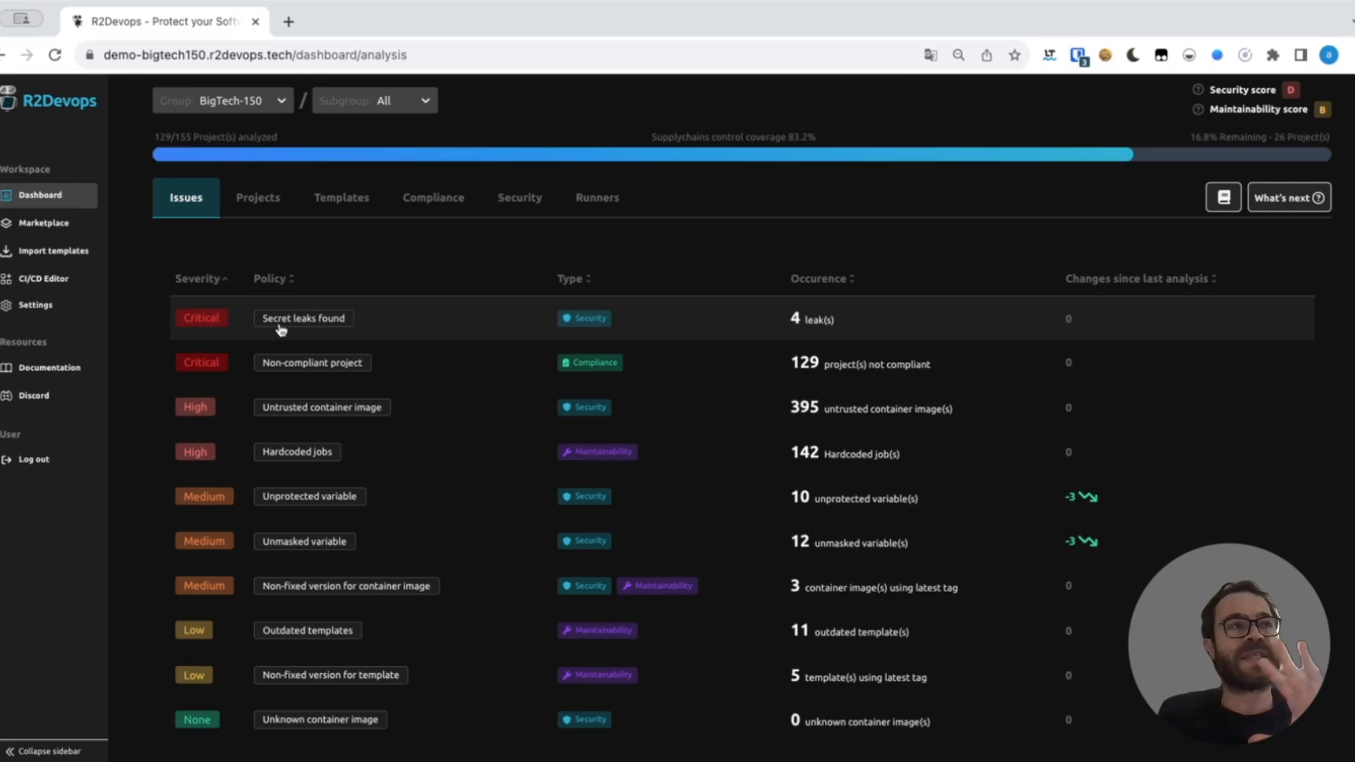
mouse_move(424, 335)
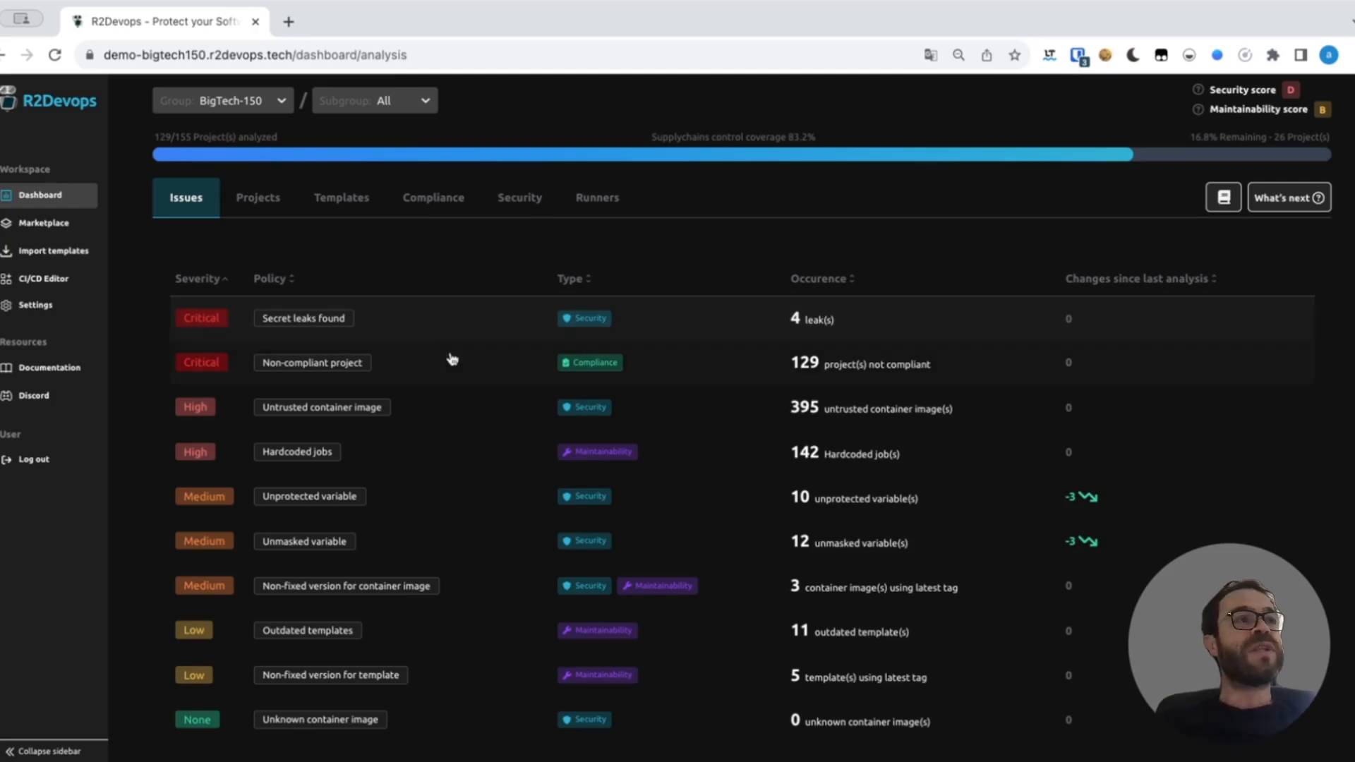
mouse_move(458, 365)
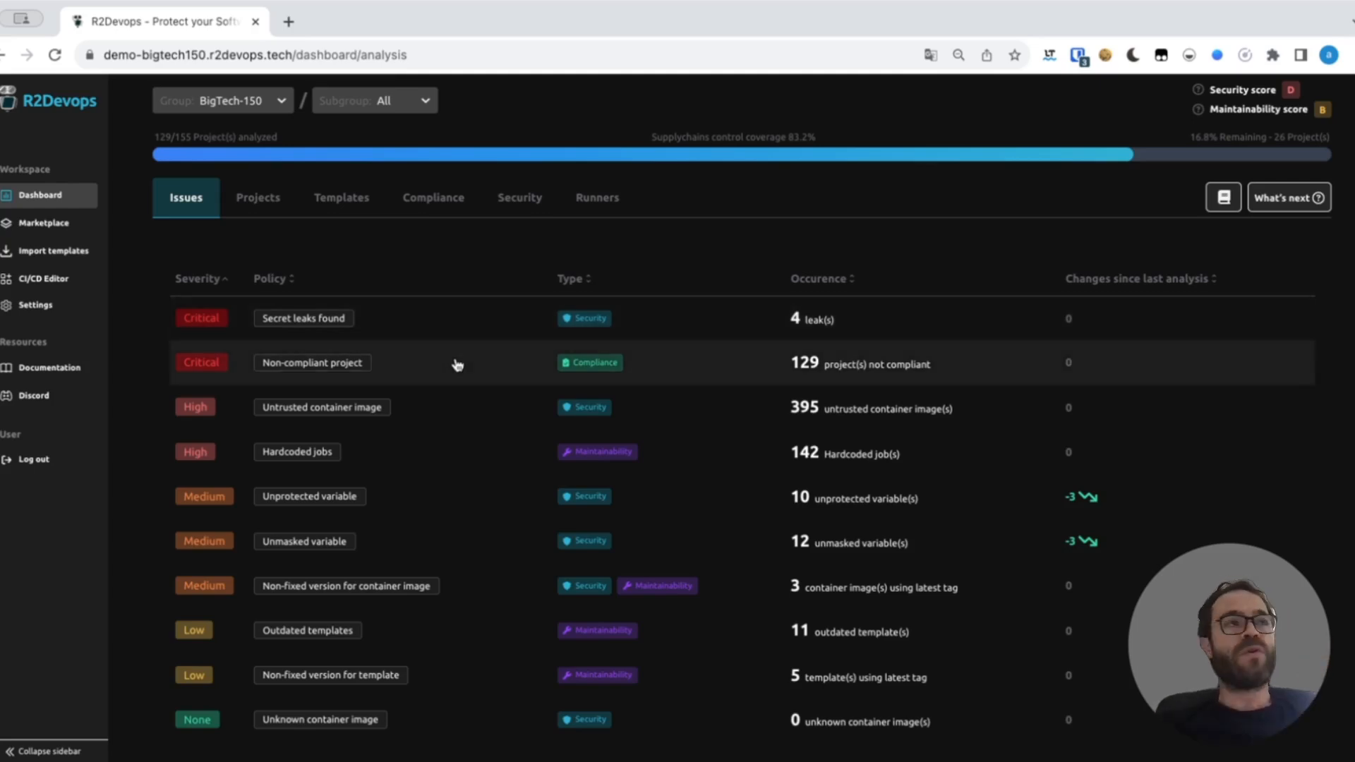
Open Compliance details and expand the Backend policy's 71 non-compliant projects.
left_click(433, 197)
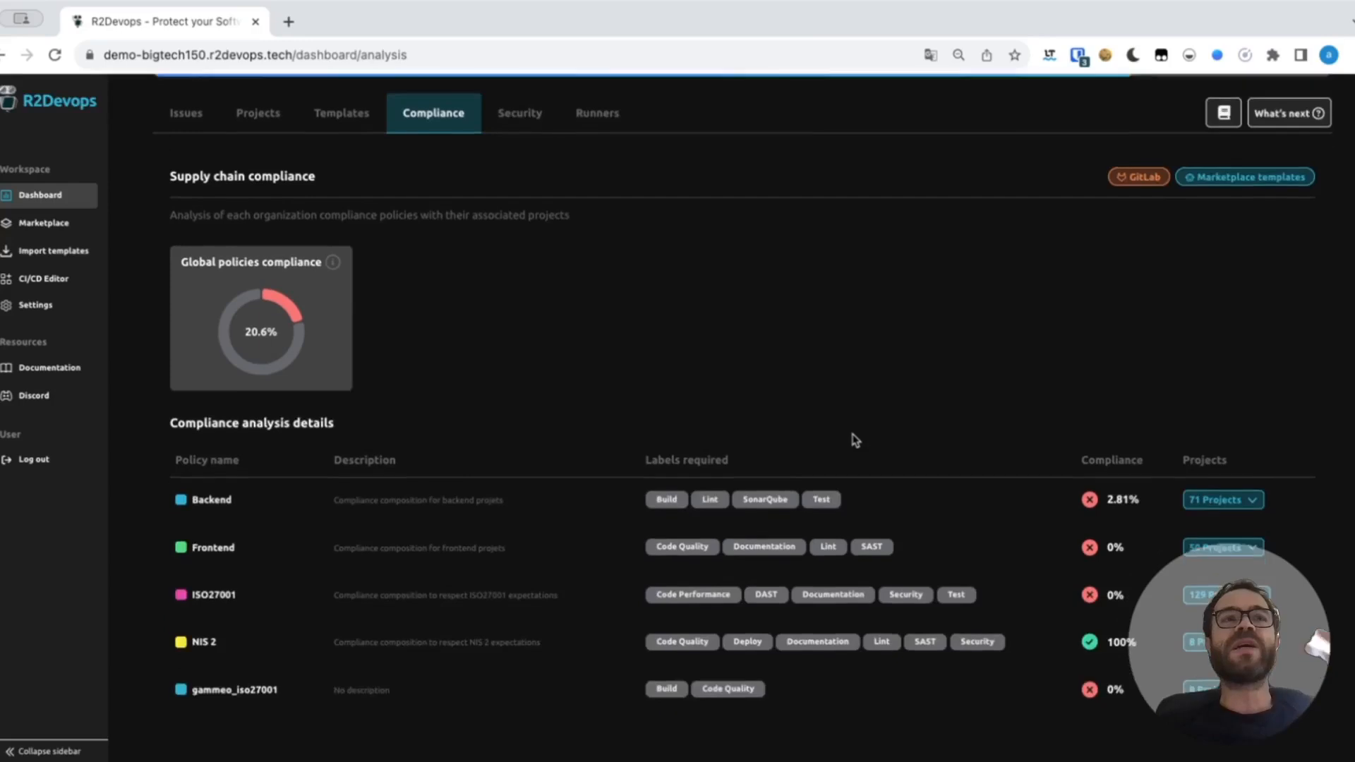
left_click(1223, 500)
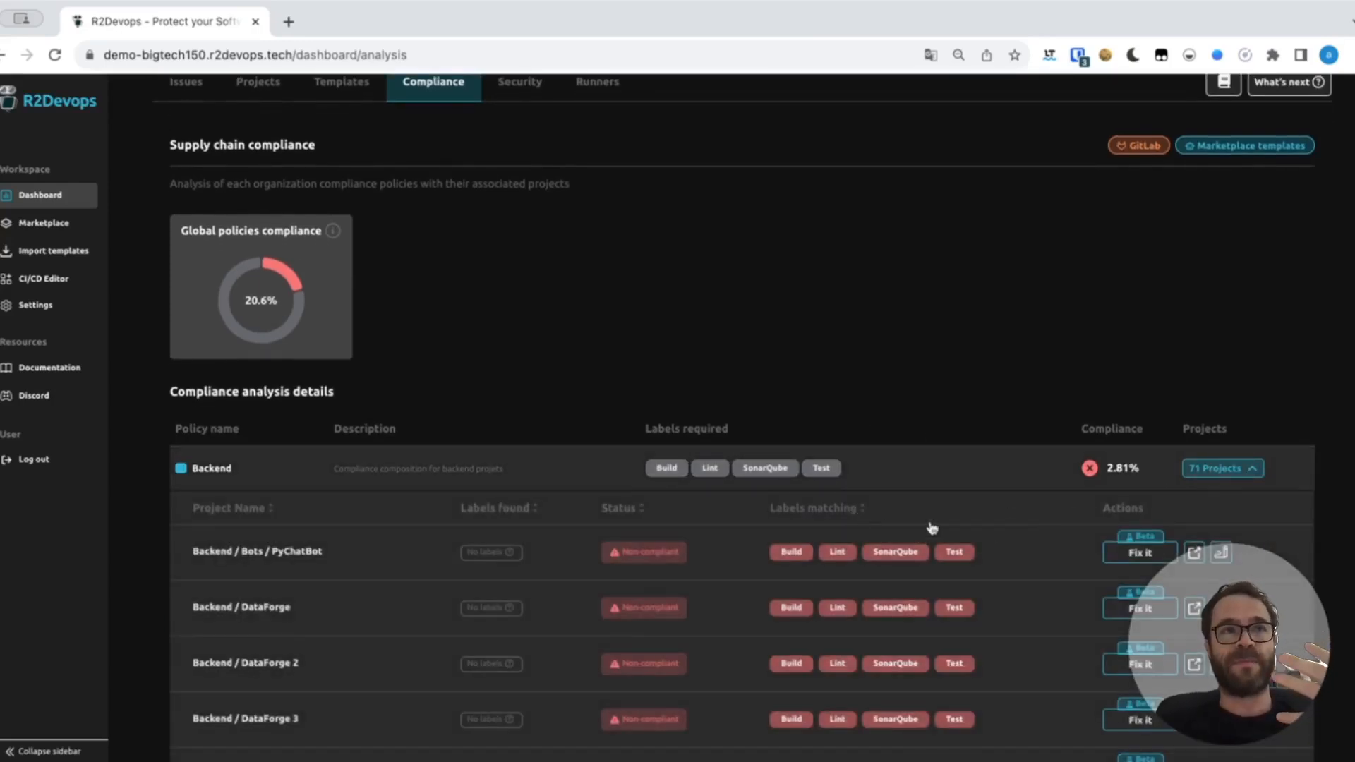
scroll("down", 3)
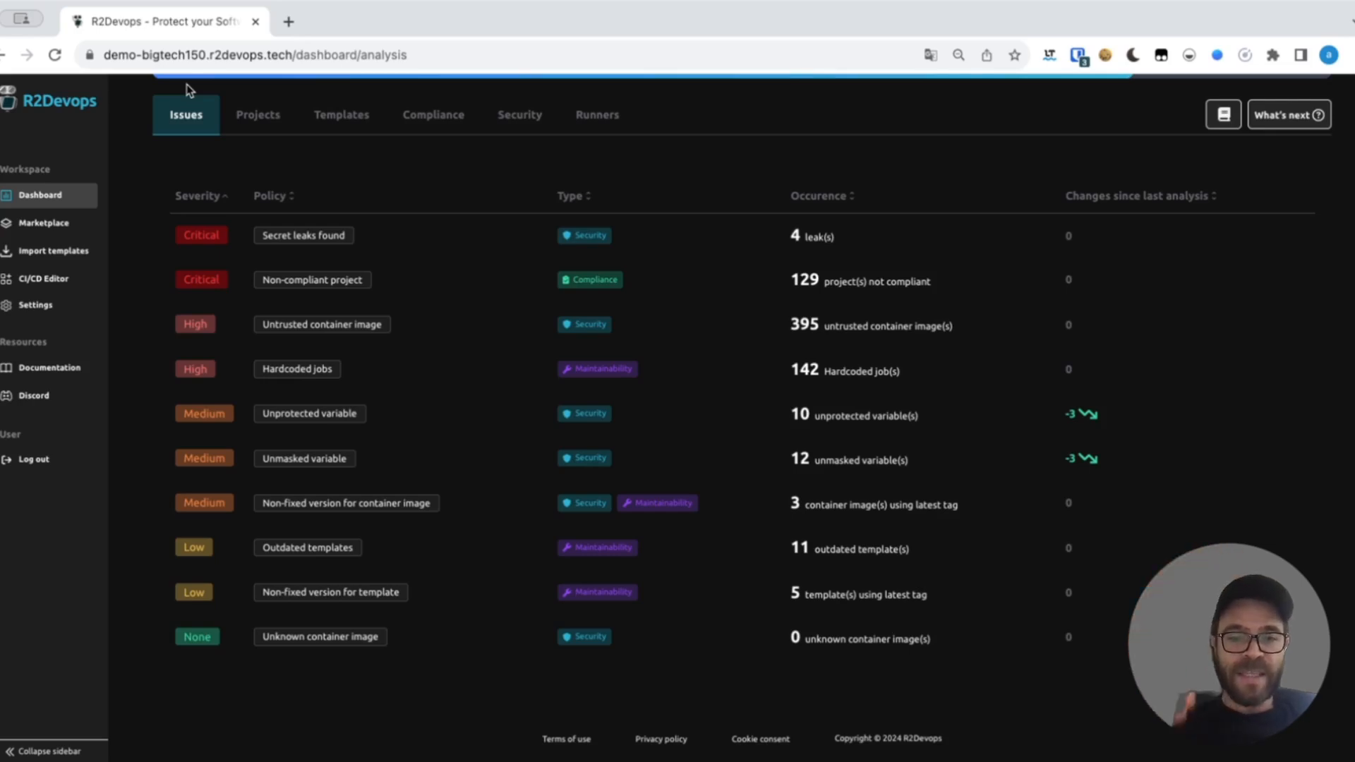
mouse_move(335, 227)
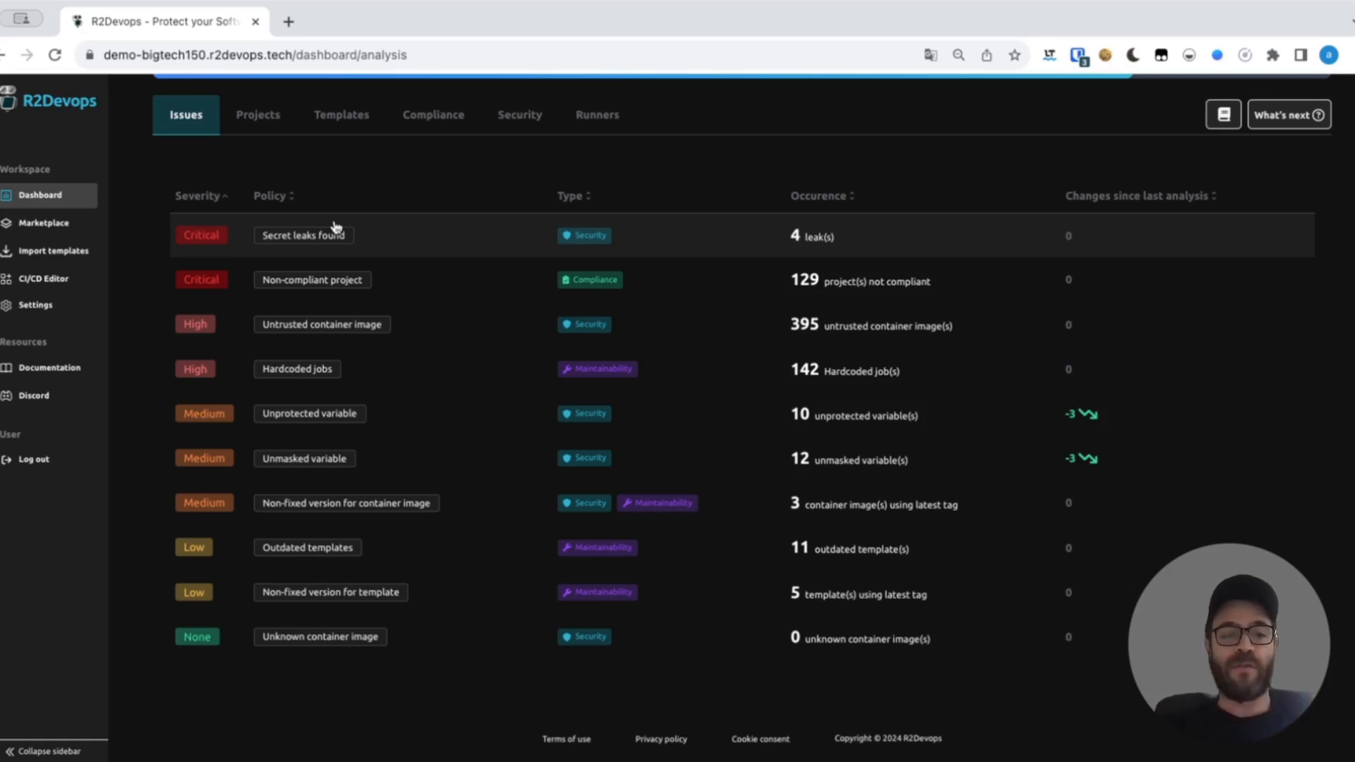
Review secret leaks and Go Service 2's fix, then expand Frontend's variable findings.
left_click(520, 115)
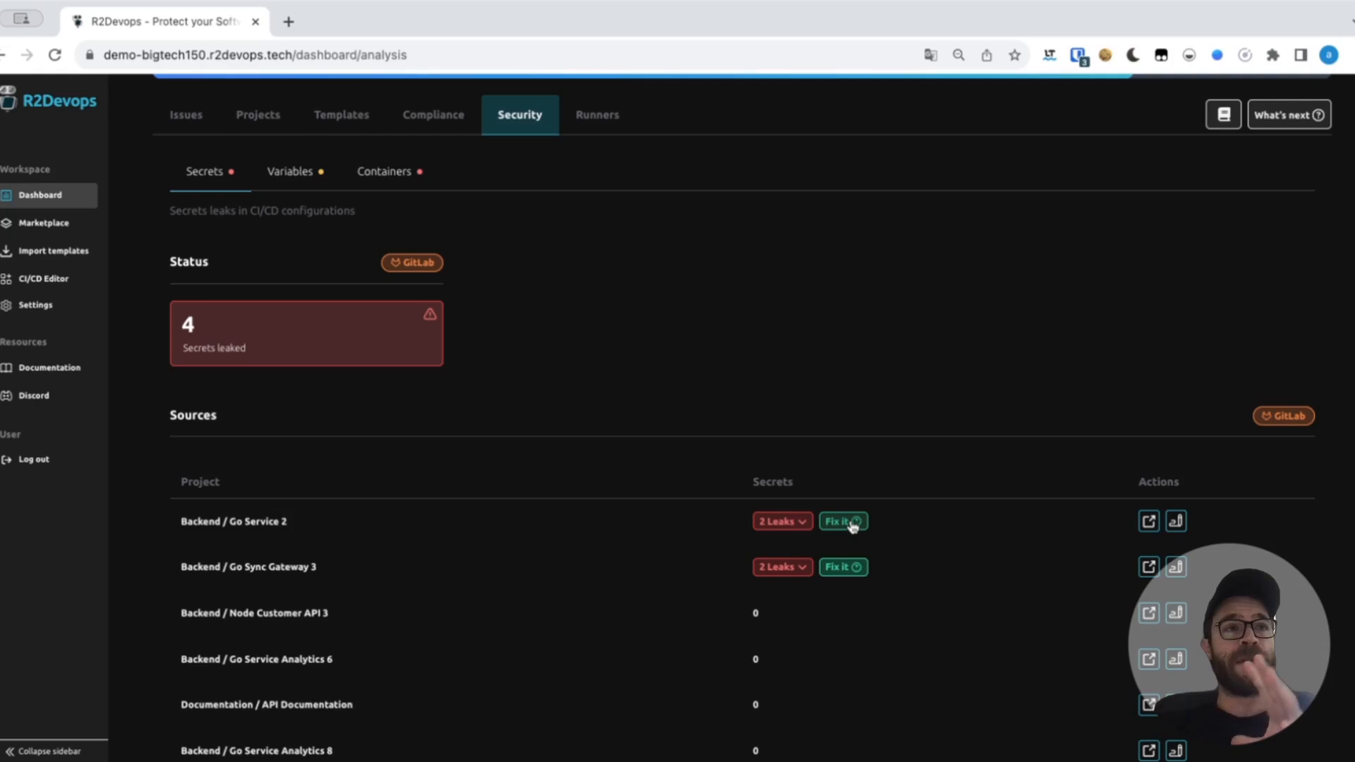
left_click(843, 521)
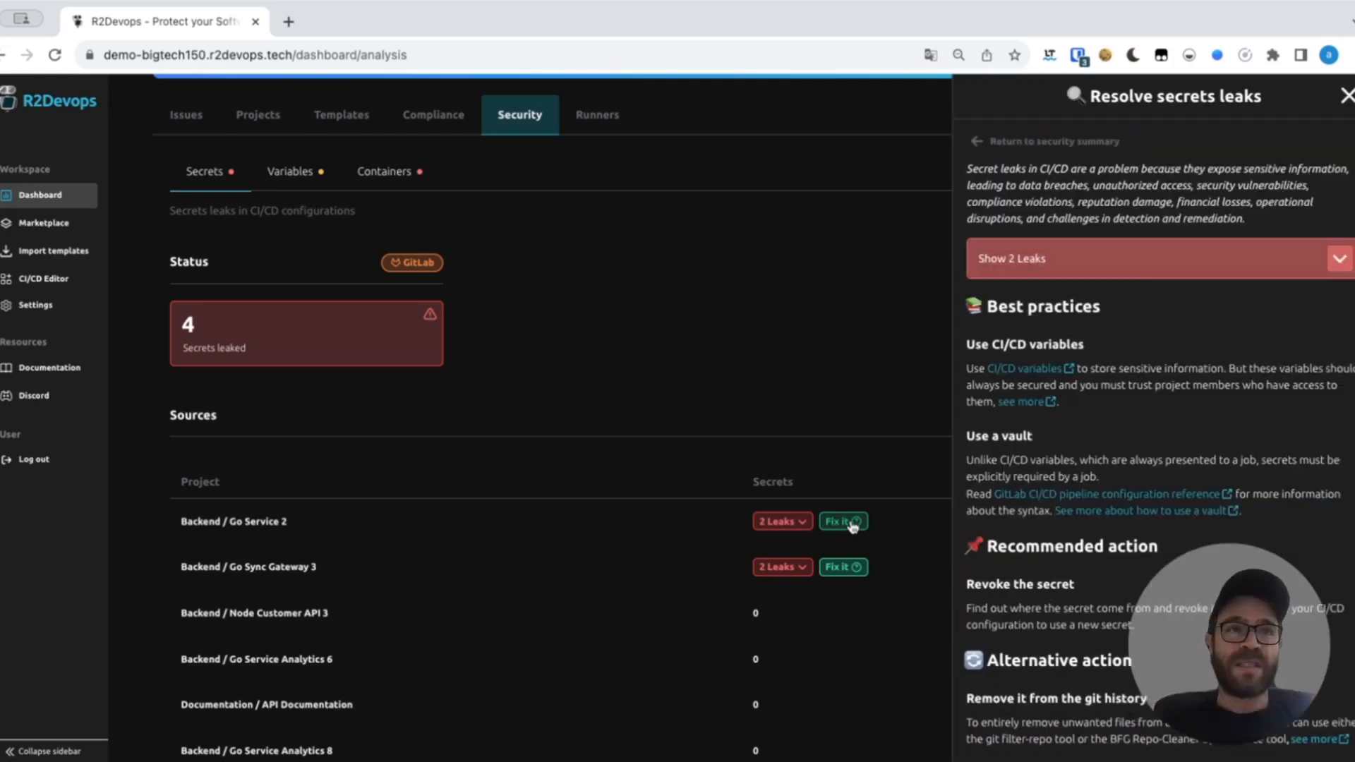
mouse_move(748, 490)
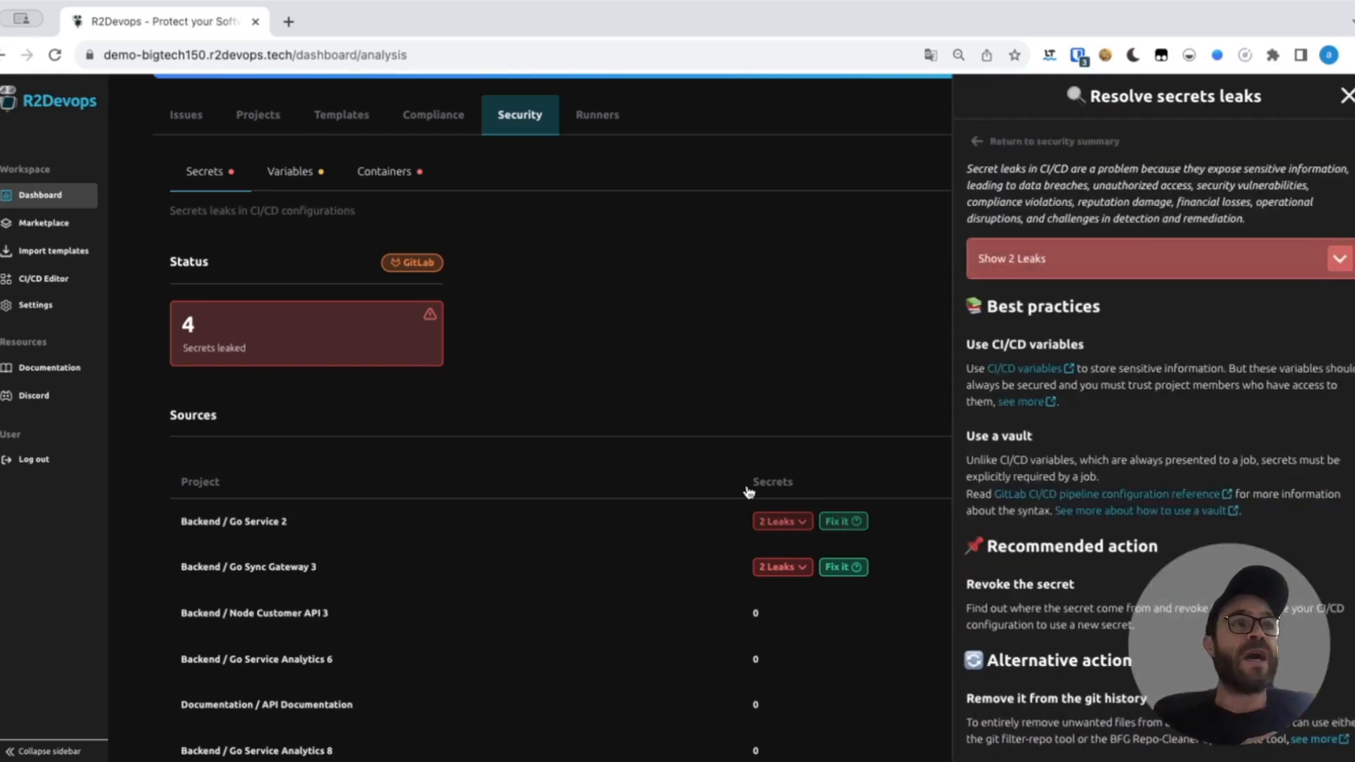
left_click(289, 171)
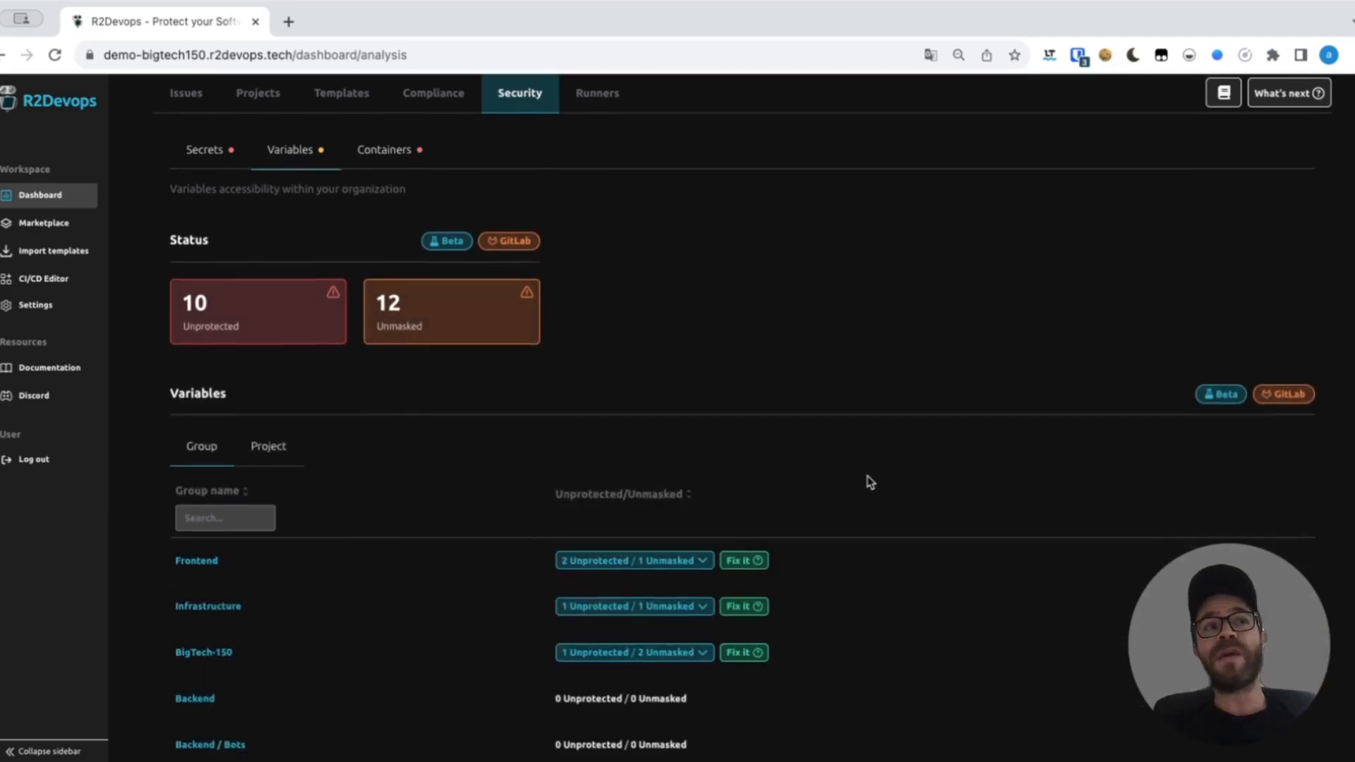
left_click(635, 560)
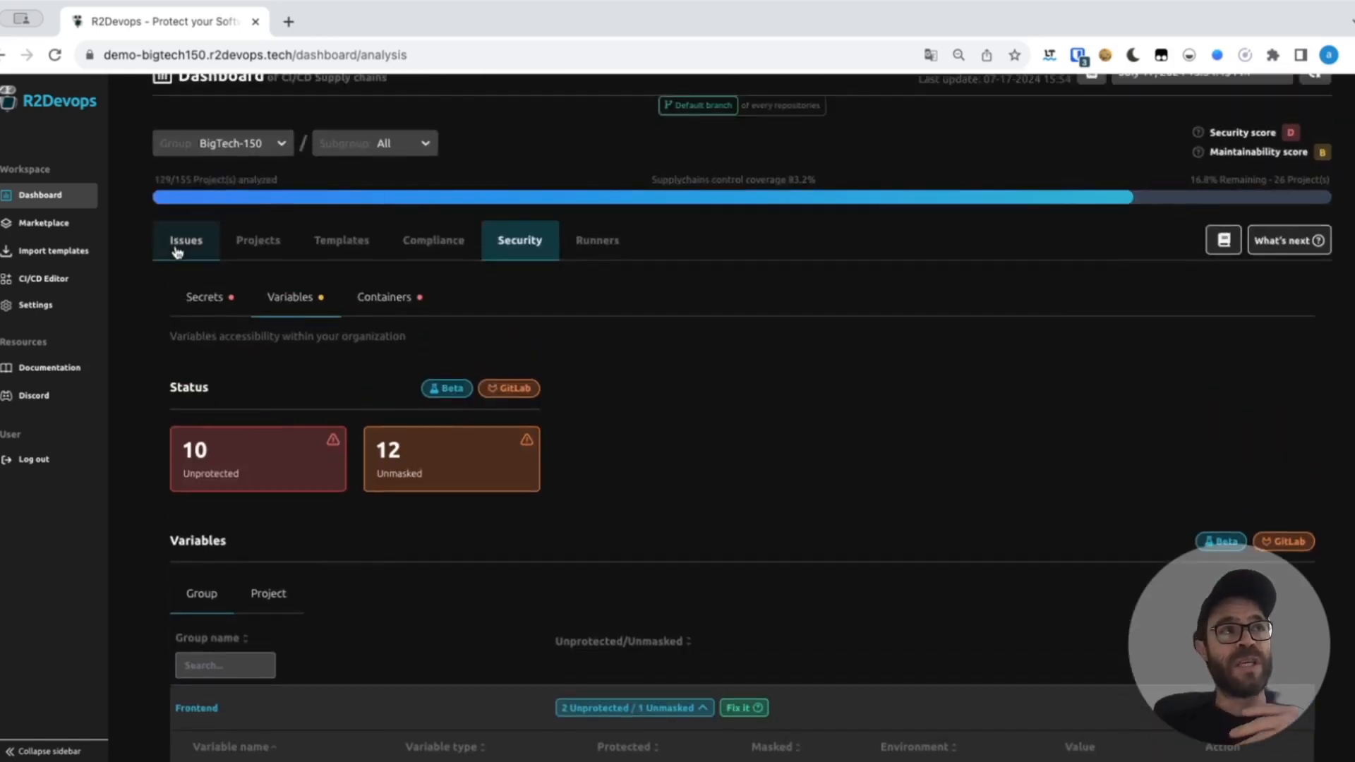
Return to the BigTech-150 issues list and scroll down.
left_click(186, 240)
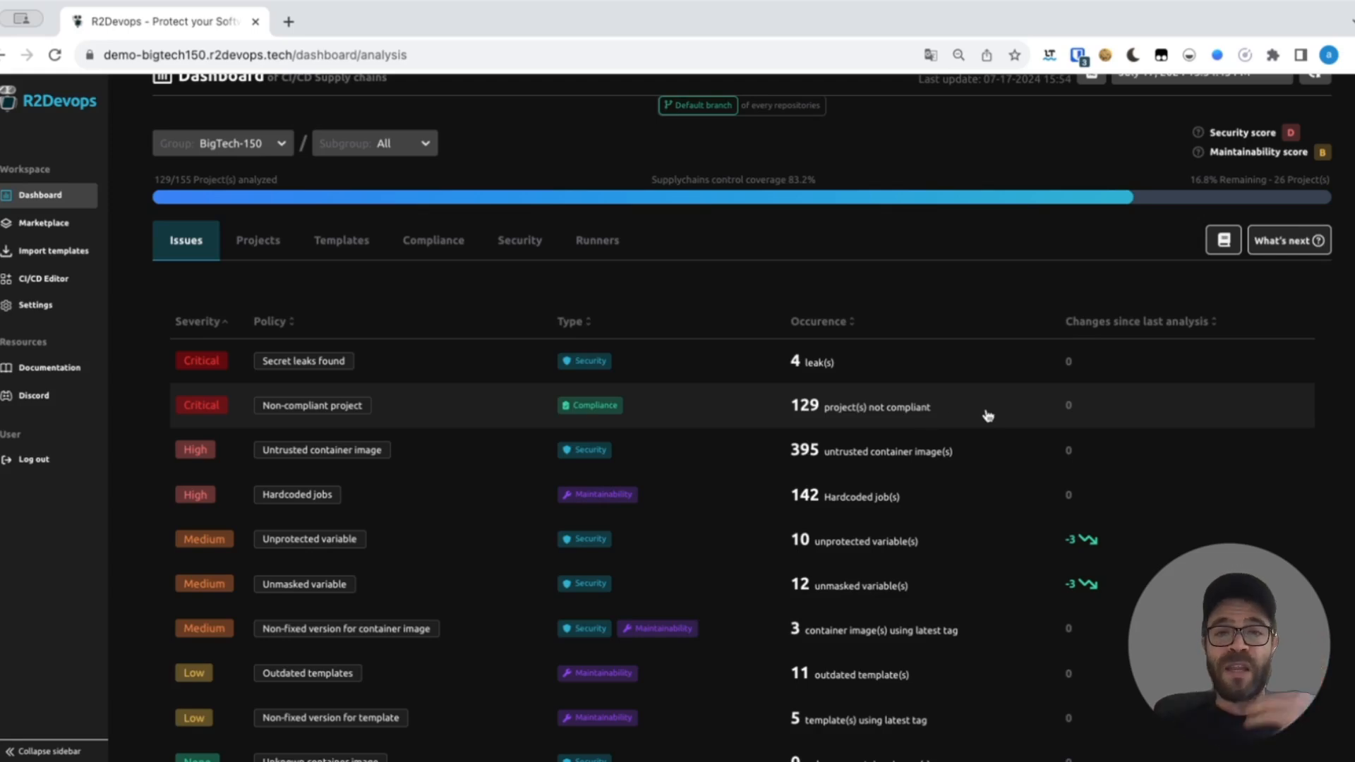
mouse_move(1143, 415)
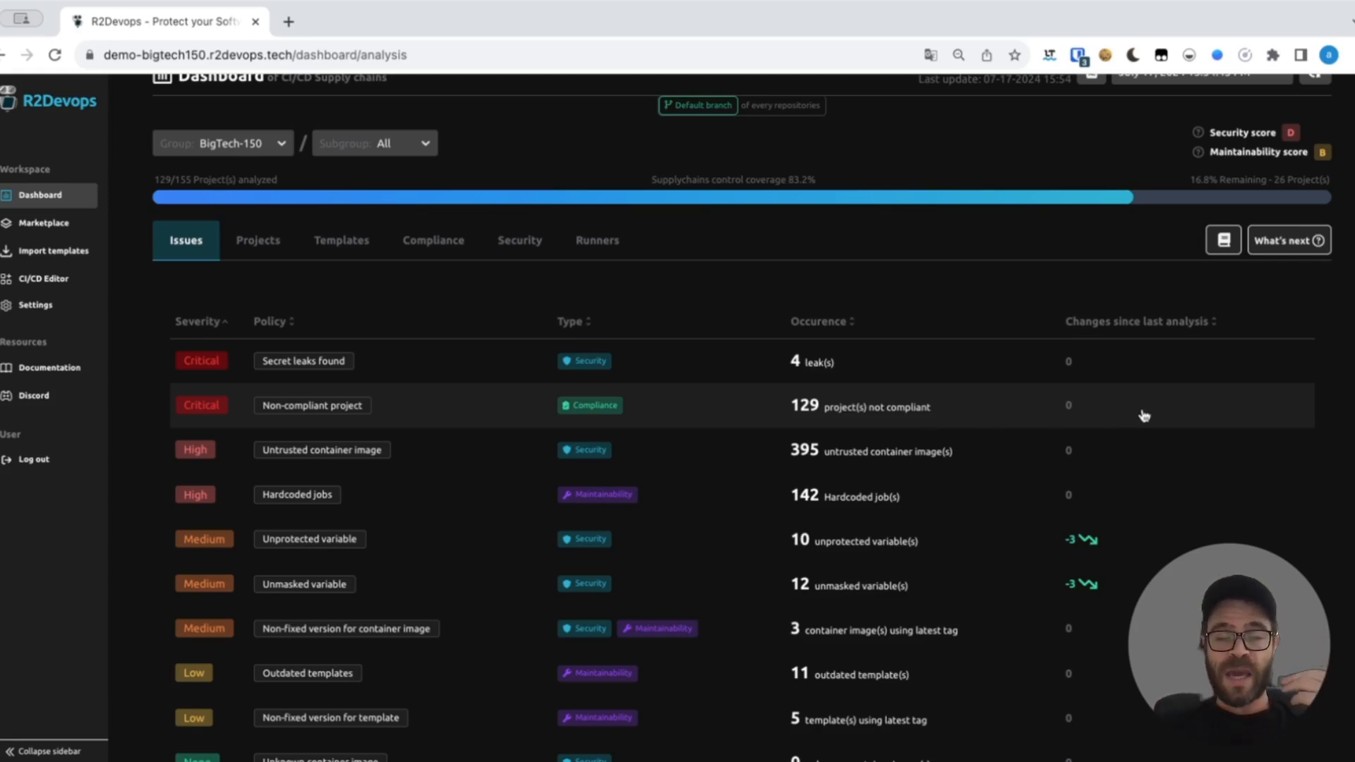
scroll("down", 3)
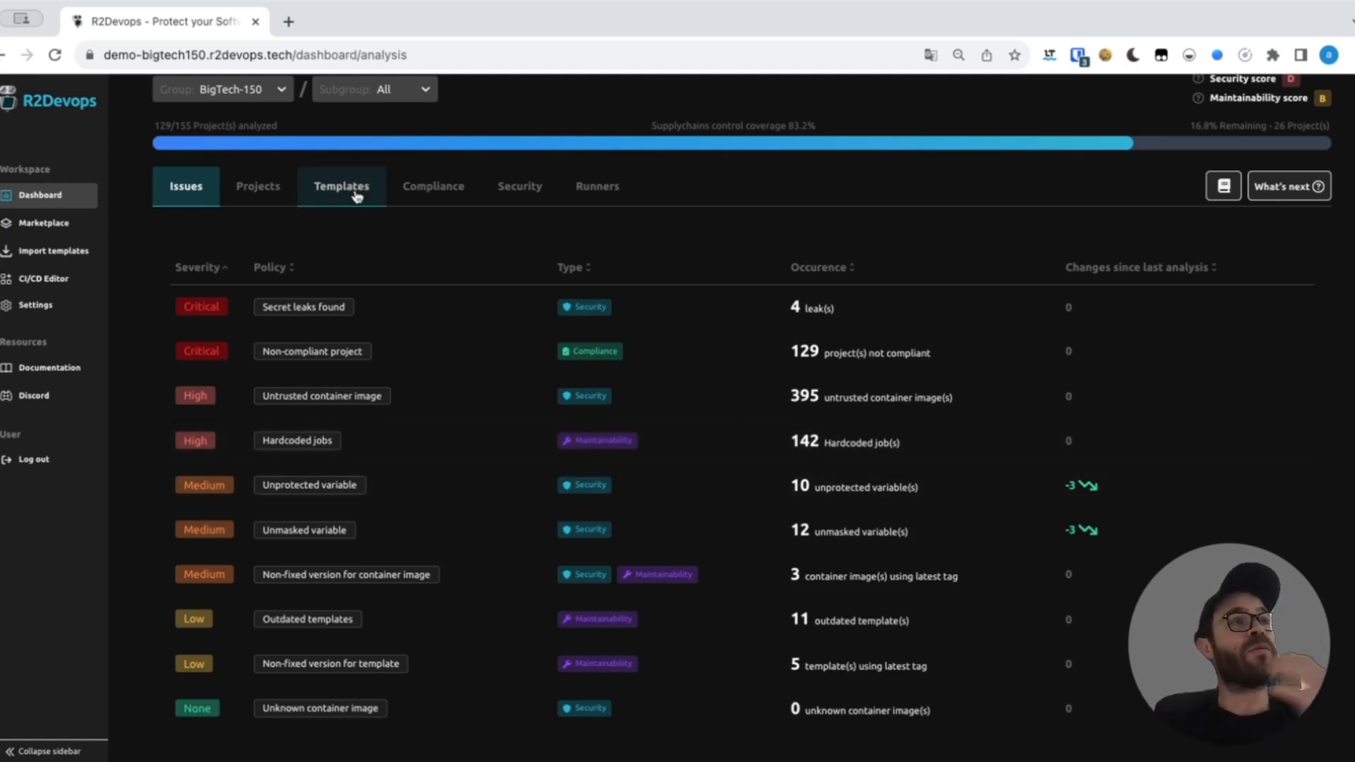
Open the Templates overview and scroll to the marketplace template findings.
left_click(341, 187)
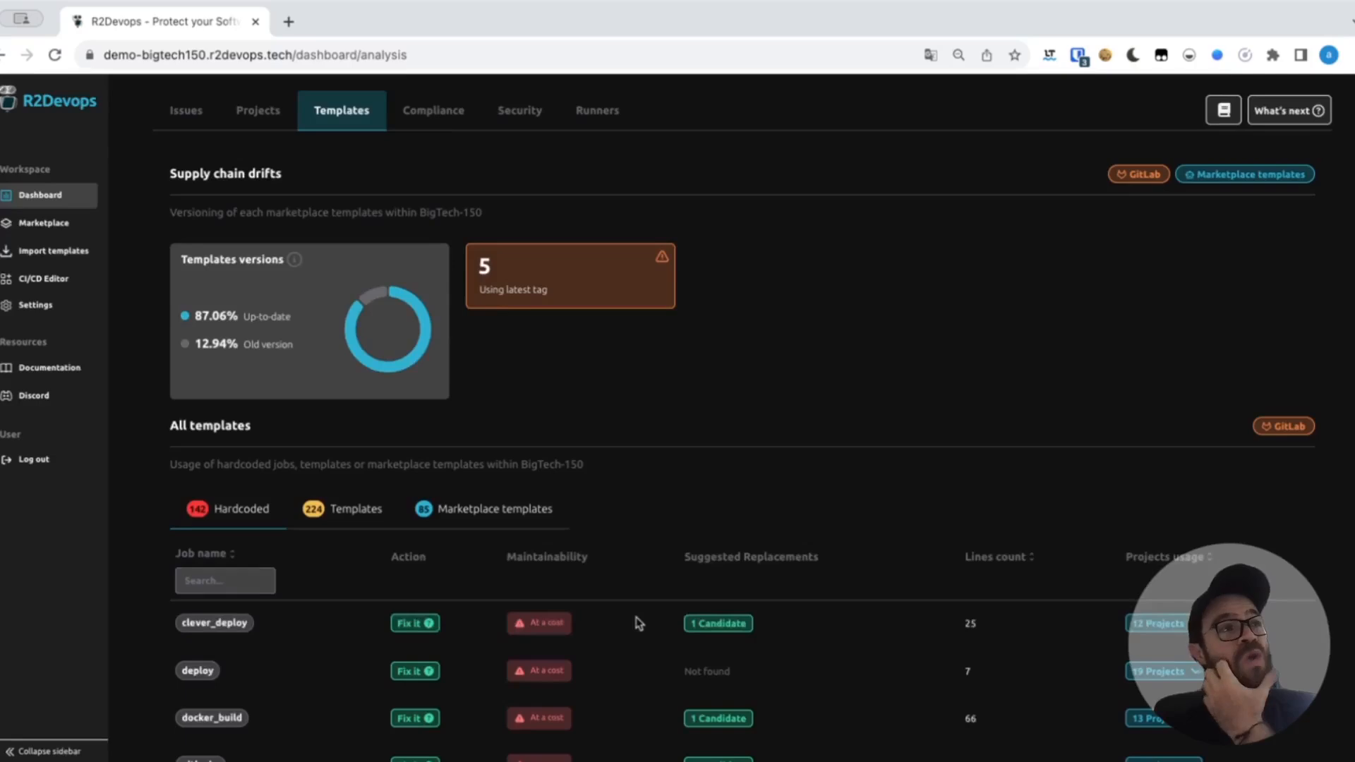
scroll("down", 3)
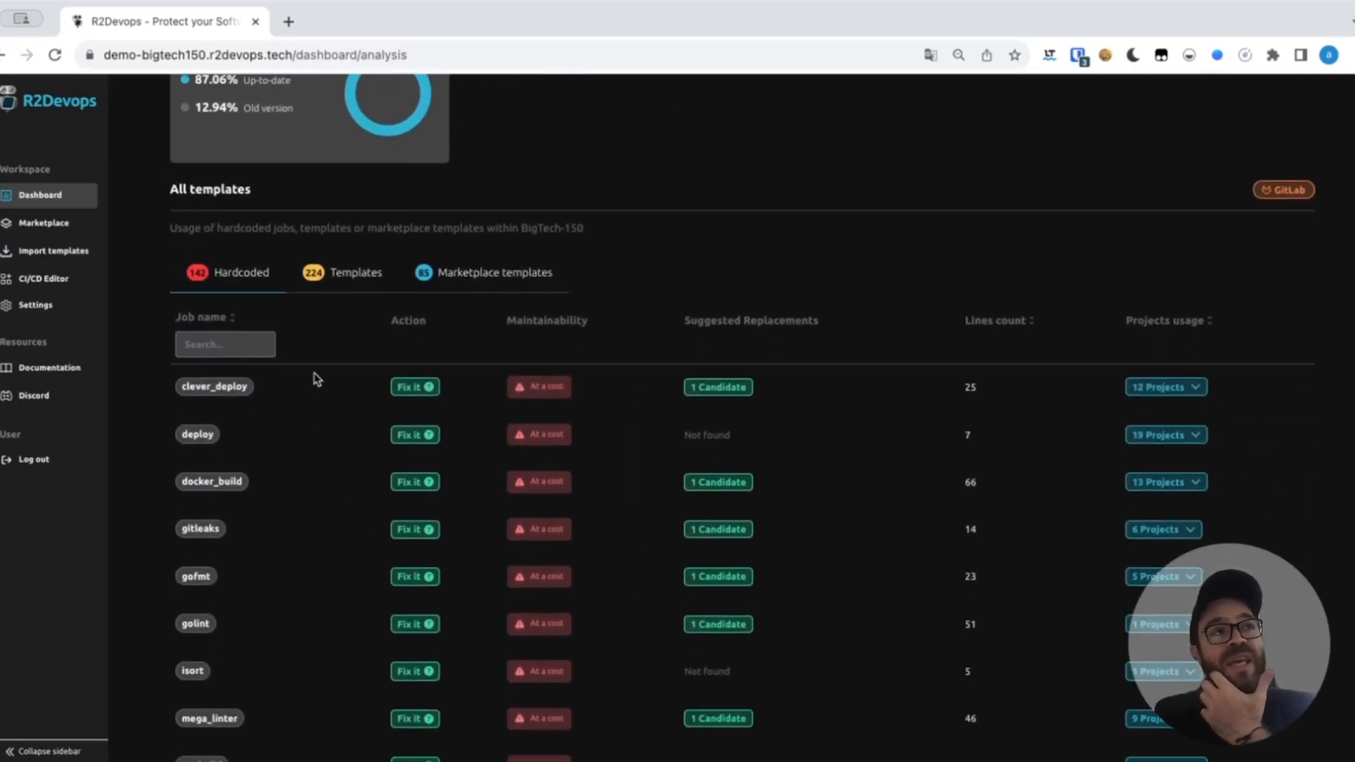
mouse_move(390, 509)
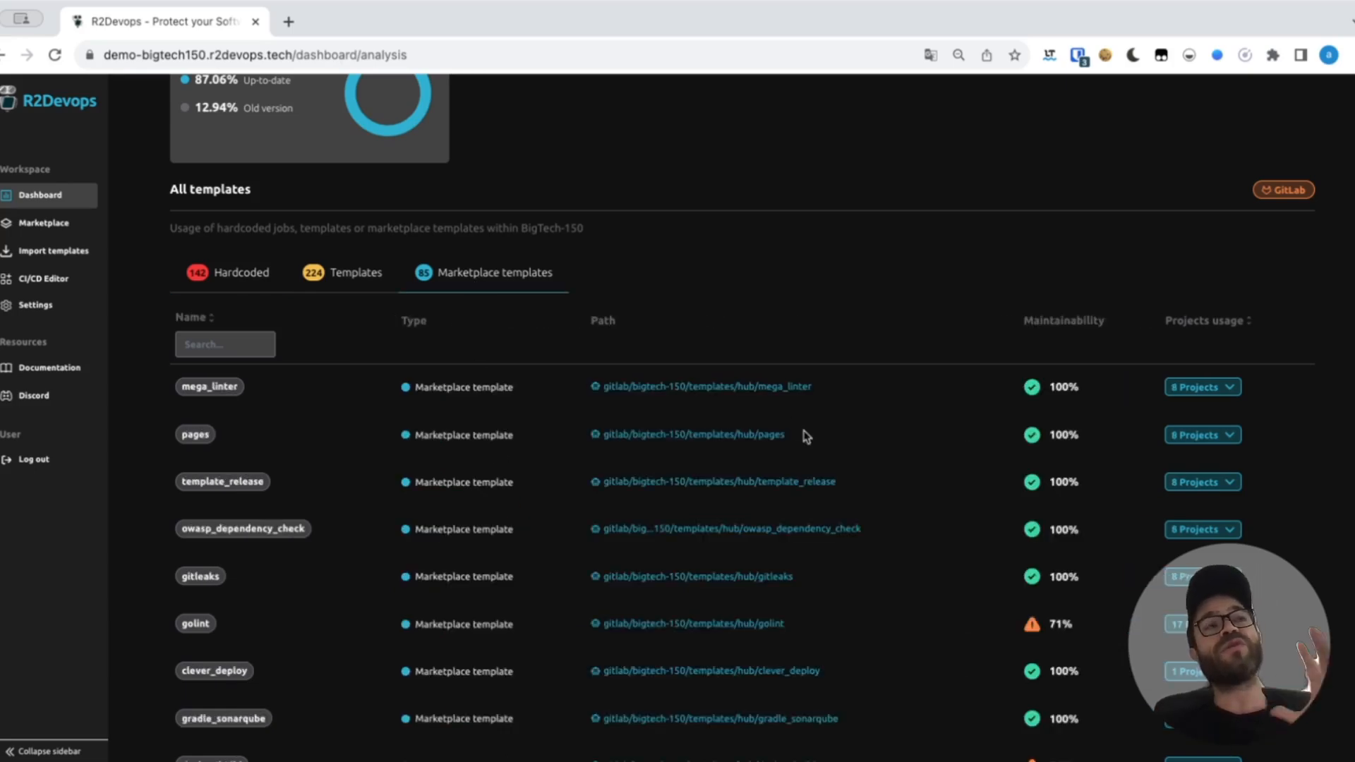
Scroll to docker_build's 9 projects, three on 2.0.1 with open update merge requests.
scroll("down", 3)
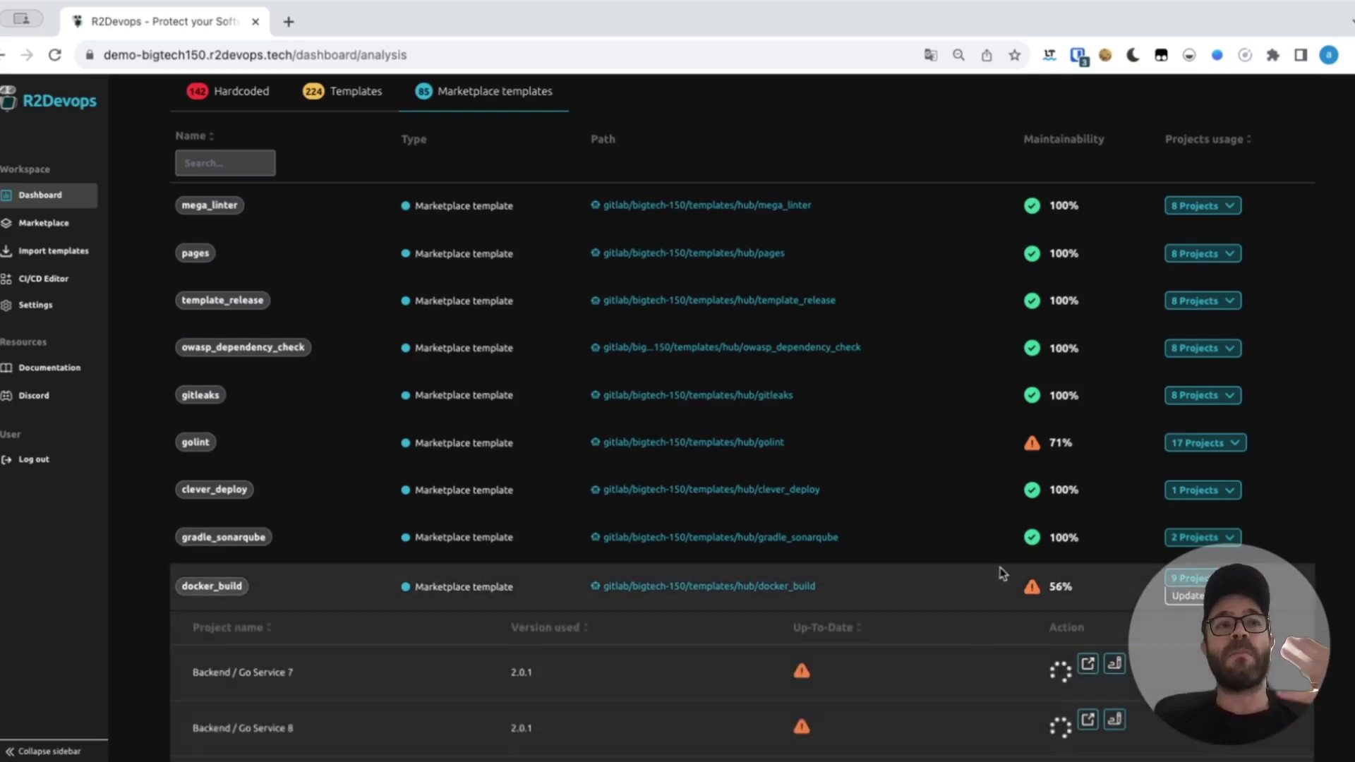
scroll("down", 3)
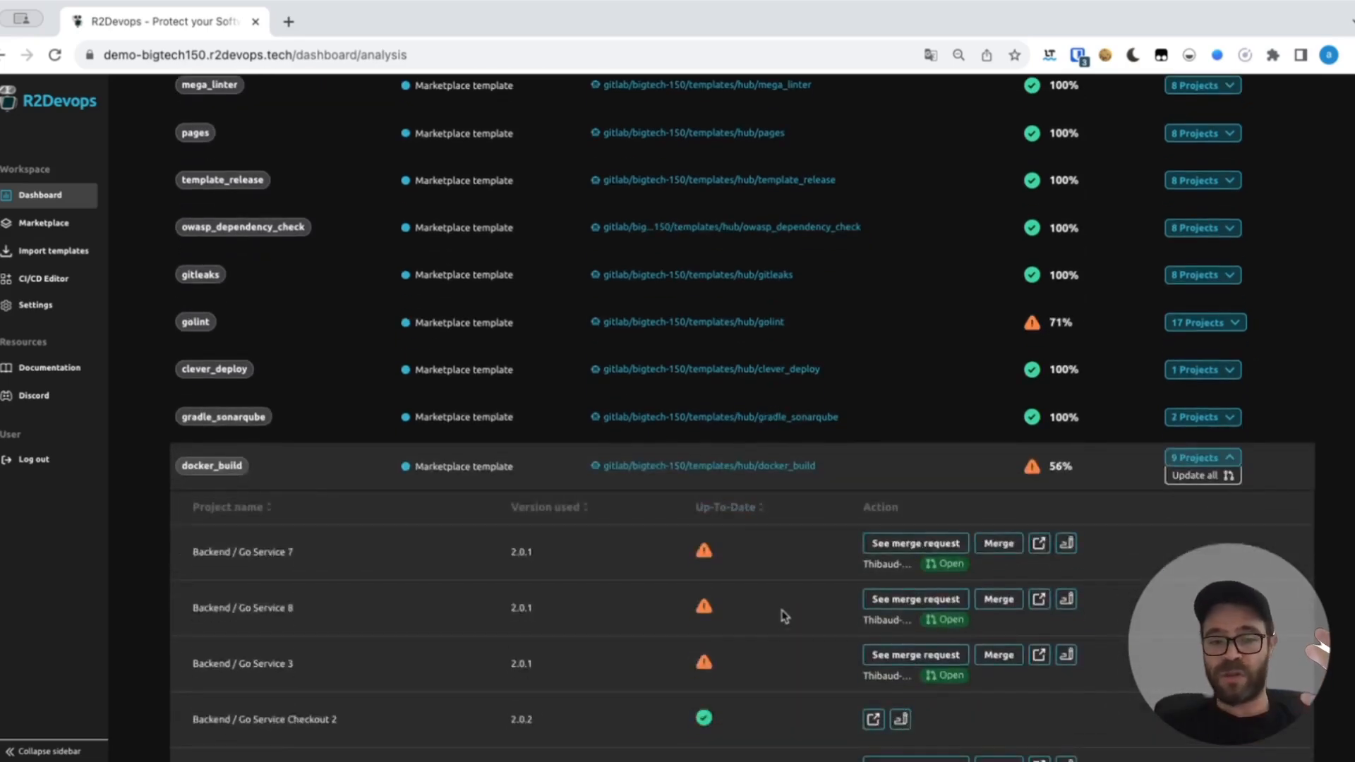